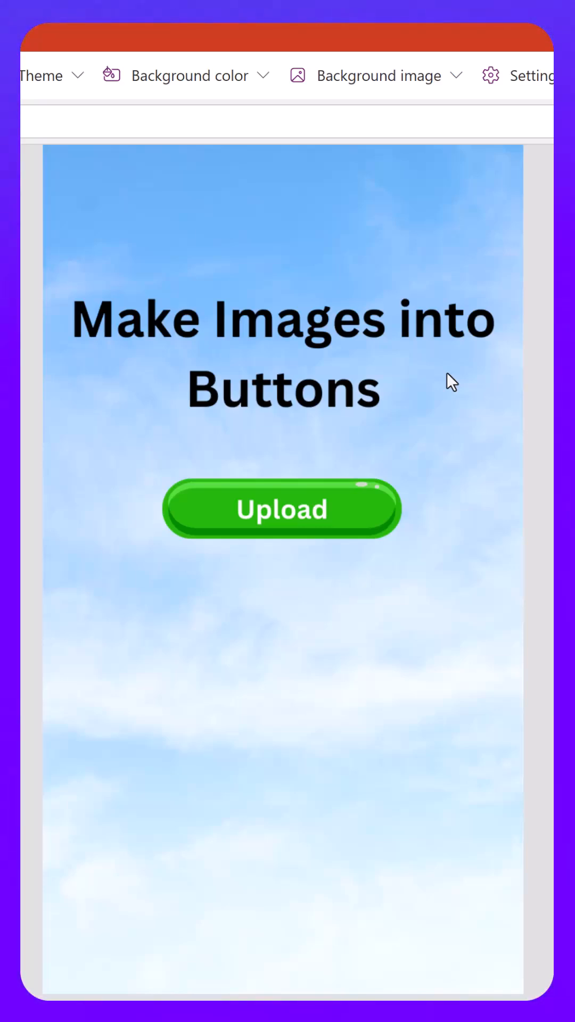
mouse_move(374, 565)
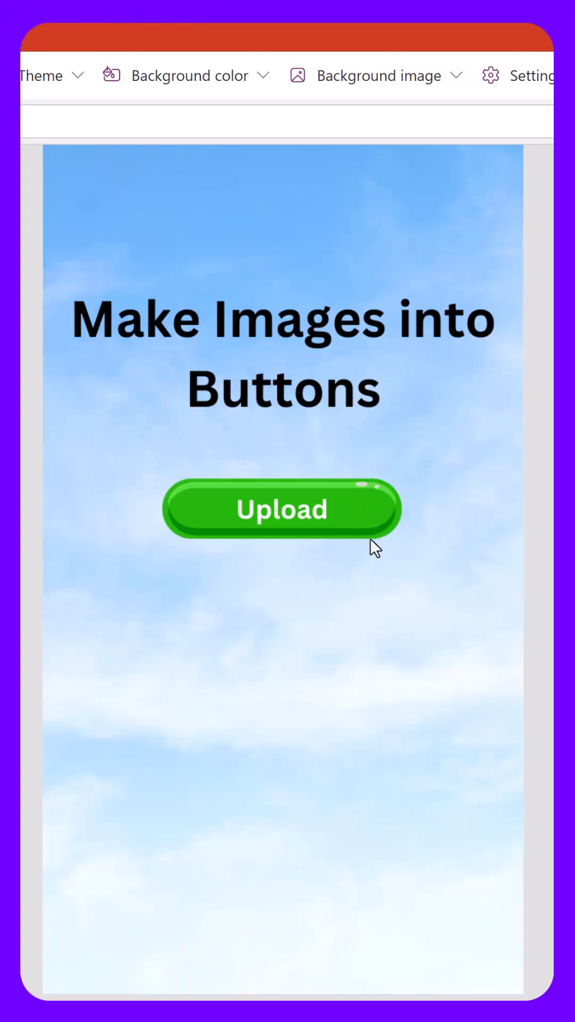
mouse_move(375, 529)
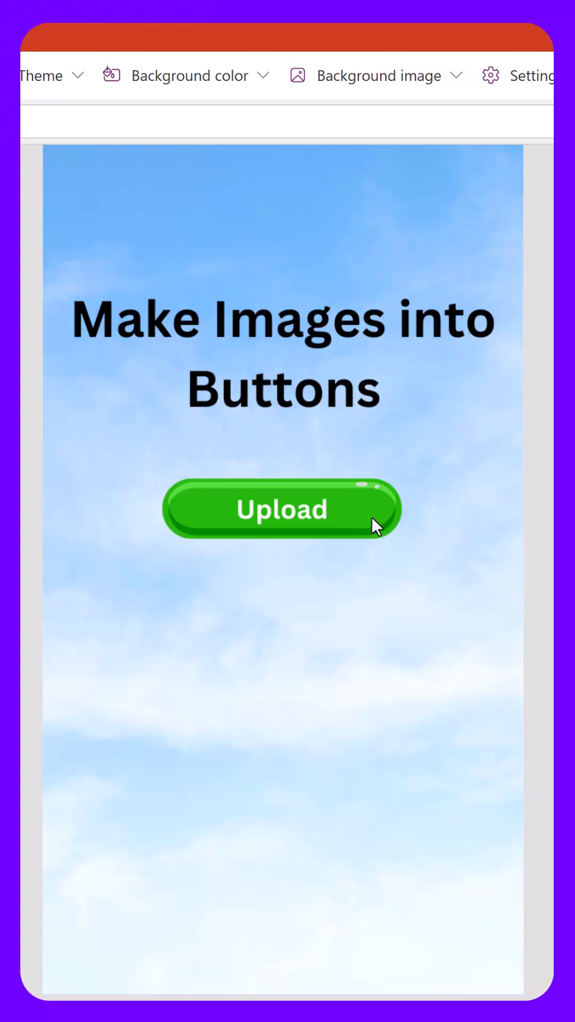
Press the transparent button over the Upload image in preview, showing 'It worked!' below.
left_click(282, 510)
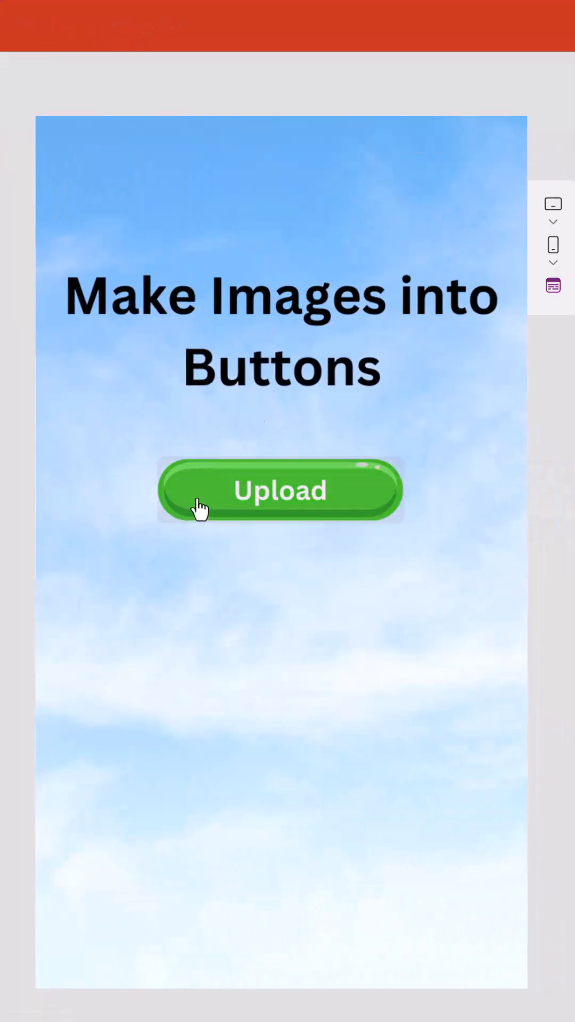
mouse_move(170, 470)
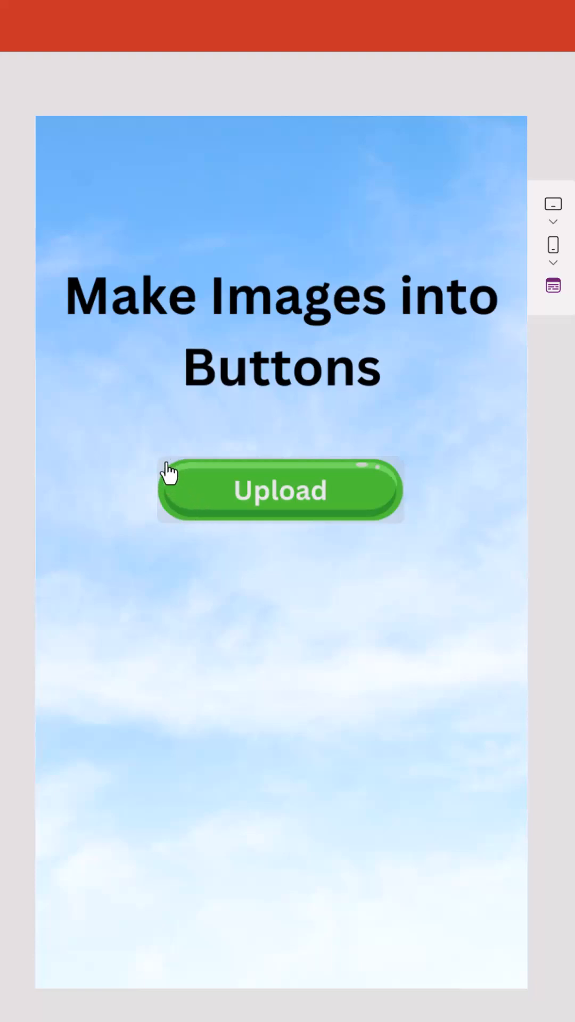
mouse_move(261, 443)
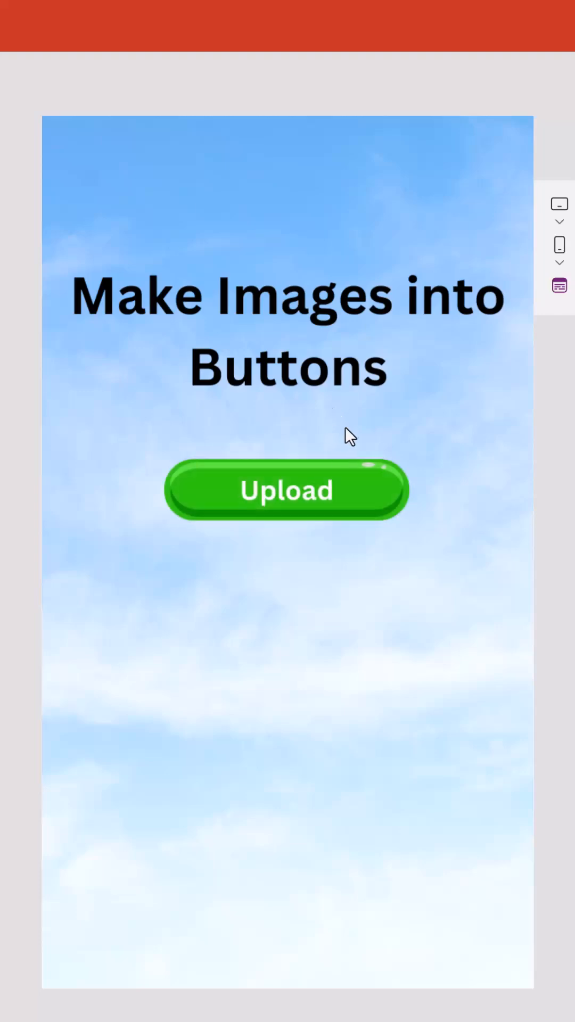
left_click(287, 490)
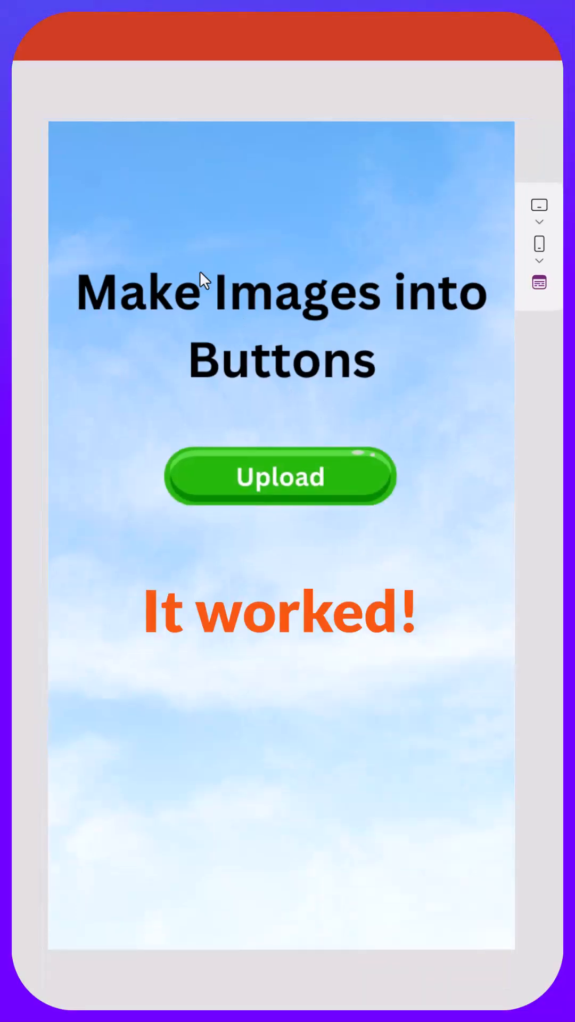